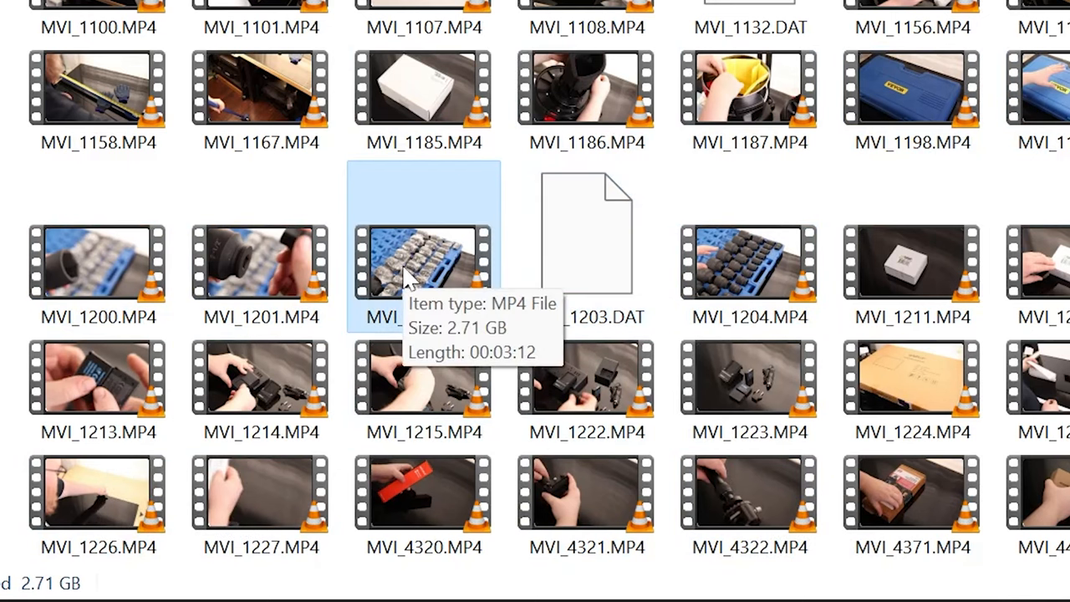
pyautogui.moveTo(409, 276)
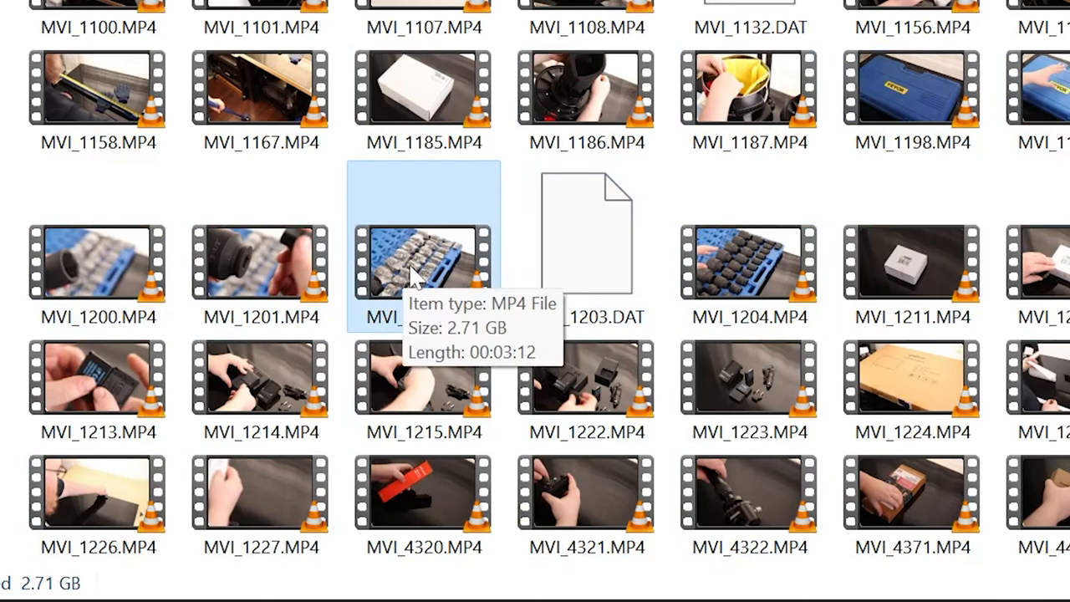
# Select MVI_1203.DAT so the status bar shows it as 0 bytes beside the 2.71 GB MP4s
pyautogui.click(749, 264)
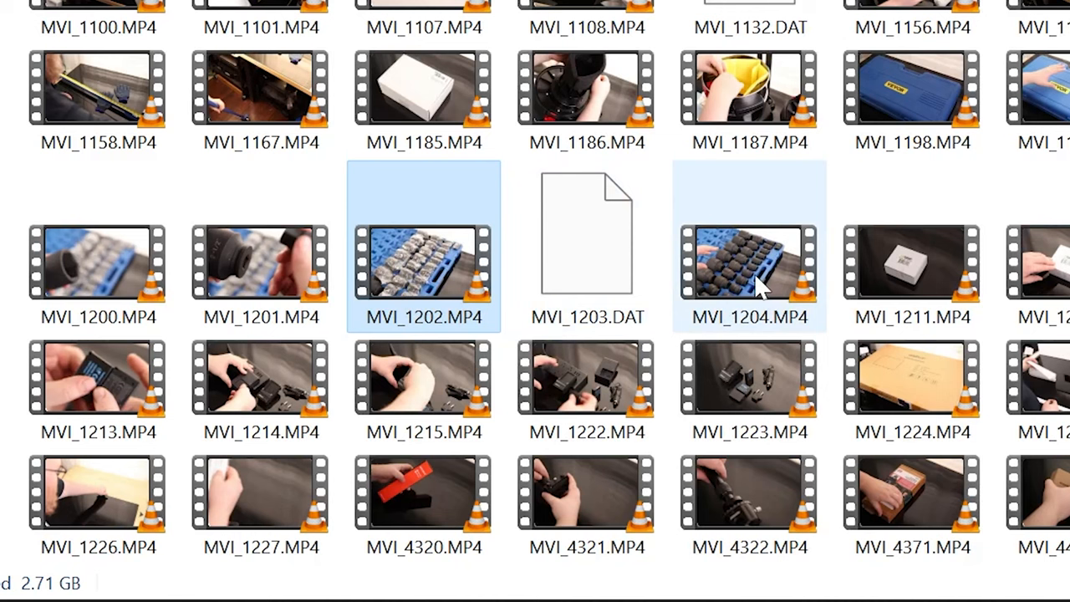
pyautogui.click(586, 234)
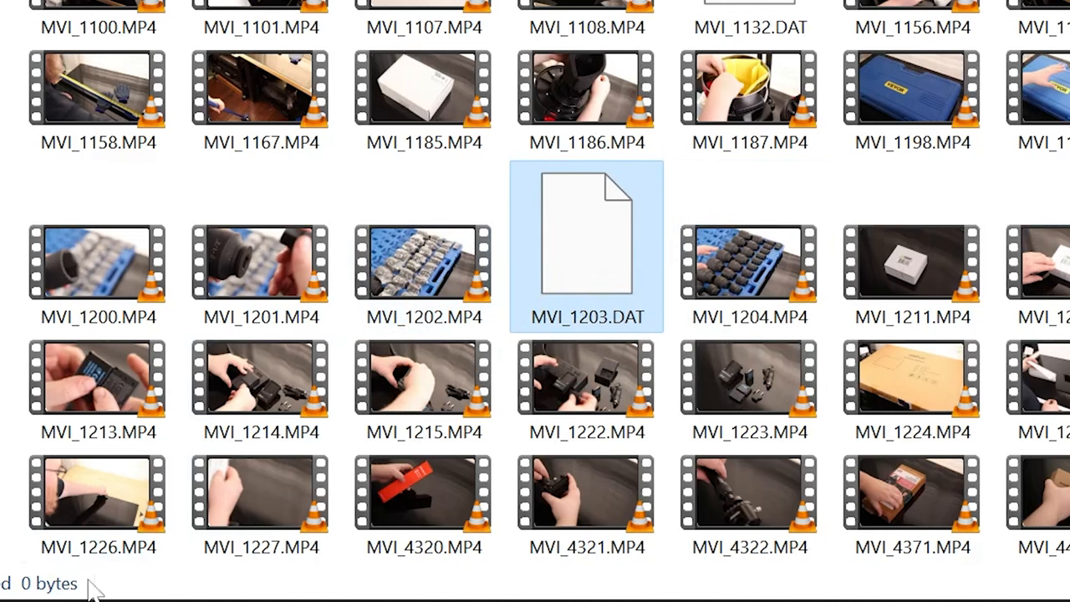
pyautogui.moveTo(555, 251)
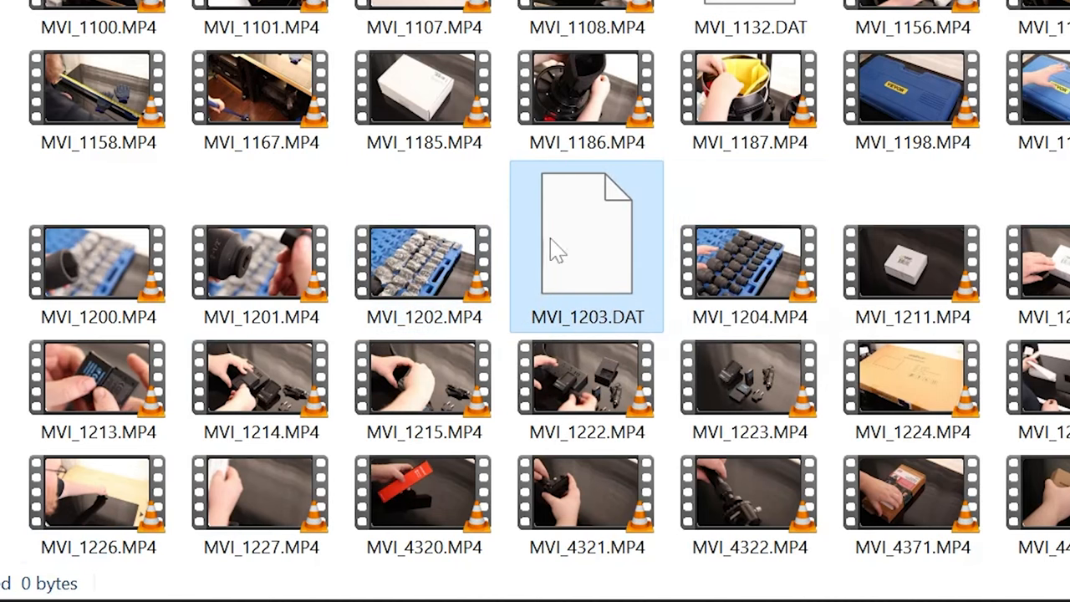